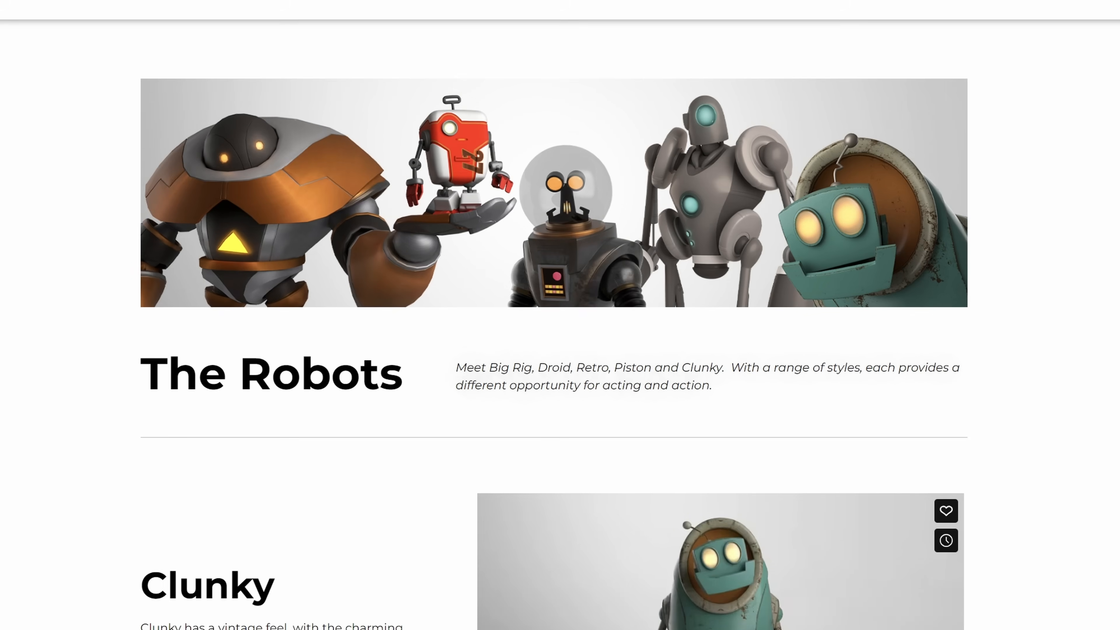
Scroll the ProRigs robots page down to the Clunky, Droid-27 and Retro rig entries
{"action": "scroll", "scroll_direction": "down", "scroll_amount": 3}
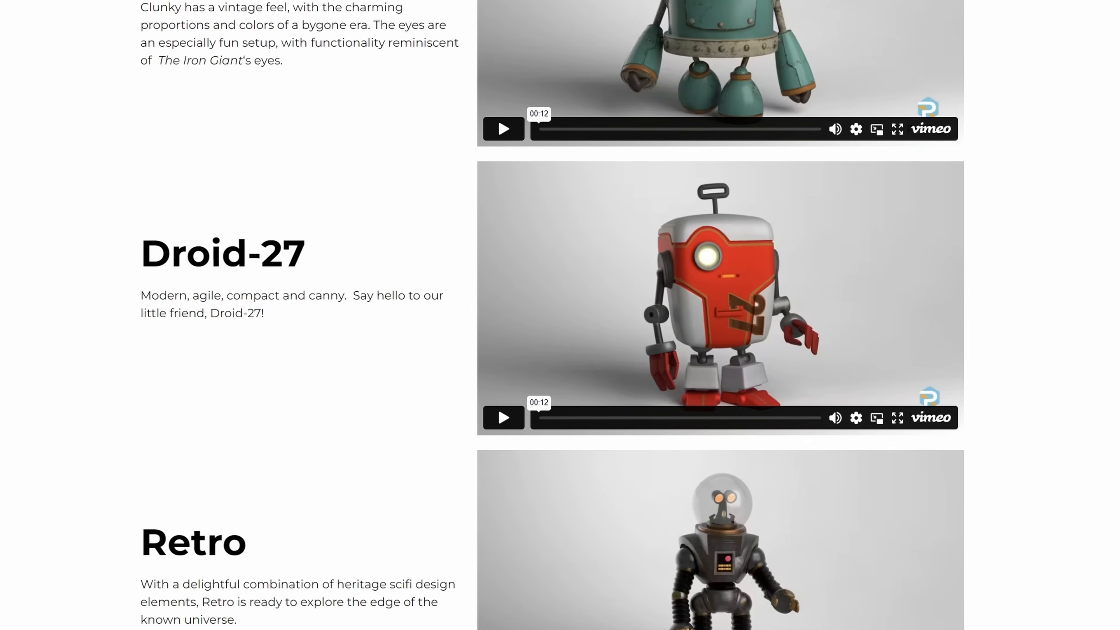
{"action": "scroll", "scroll_direction": "down", "scroll_amount": 3}
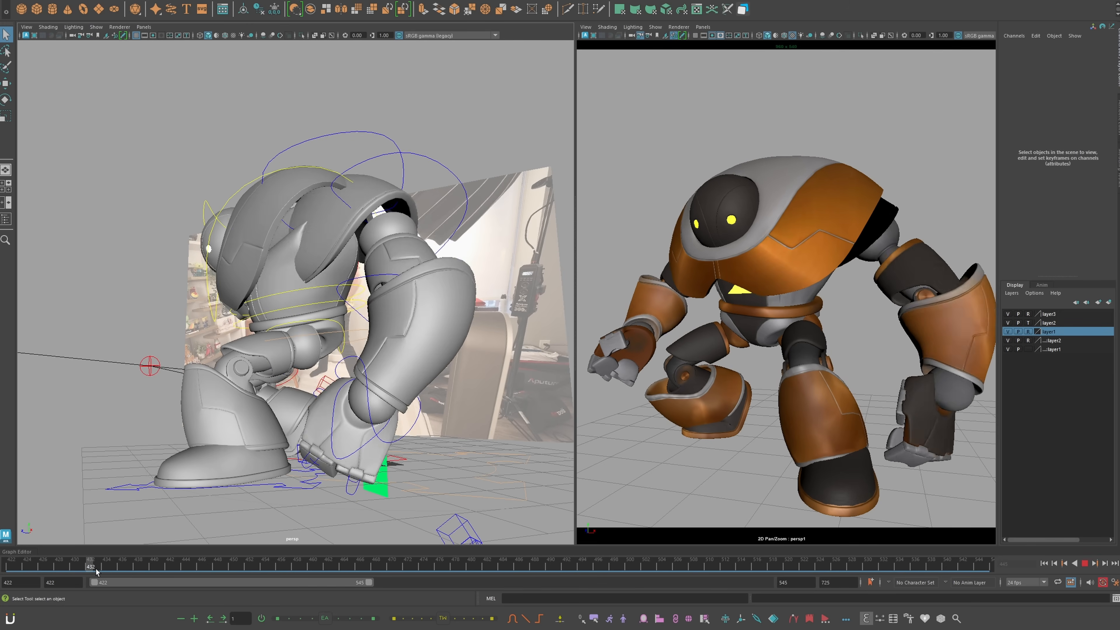
{"action": "left_click_drag", "start_coordinate": [92, 566], "coordinate": [137, 566]}
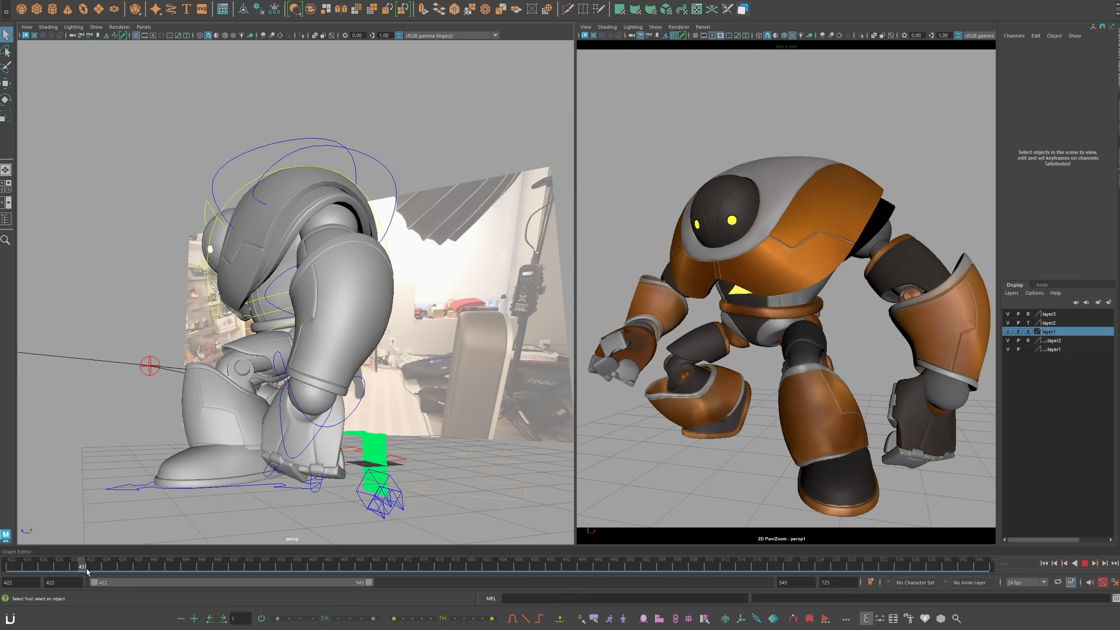
{"action": "left_click_drag", "start_coordinate": [82, 566], "coordinate": [130, 565]}
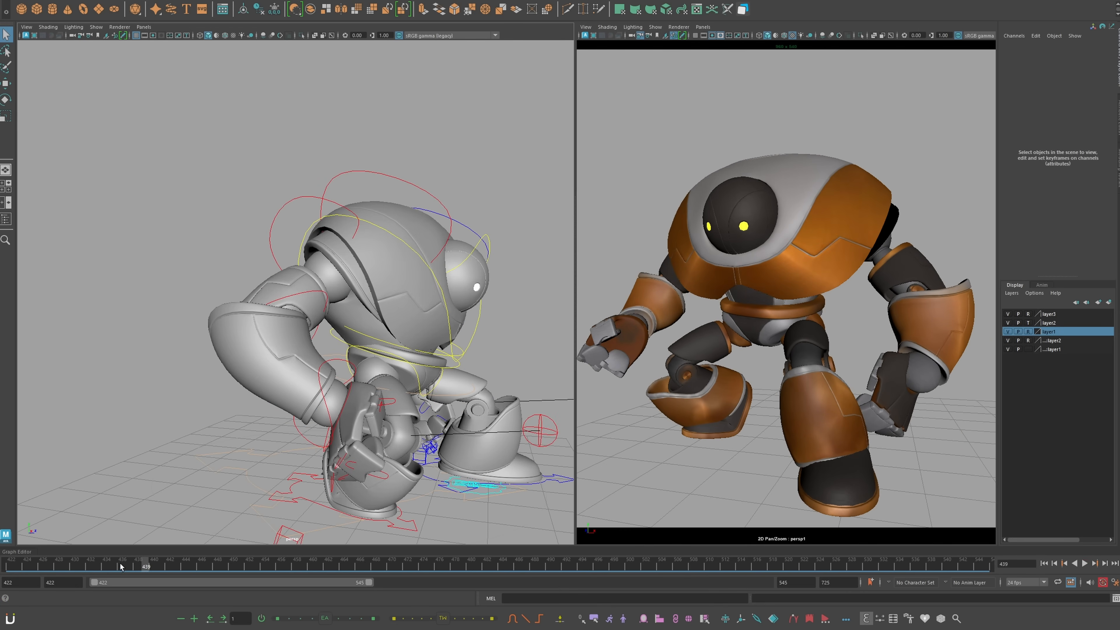
{"action": "left_click_drag", "start_coordinate": [146, 566], "coordinate": [208, 566]}
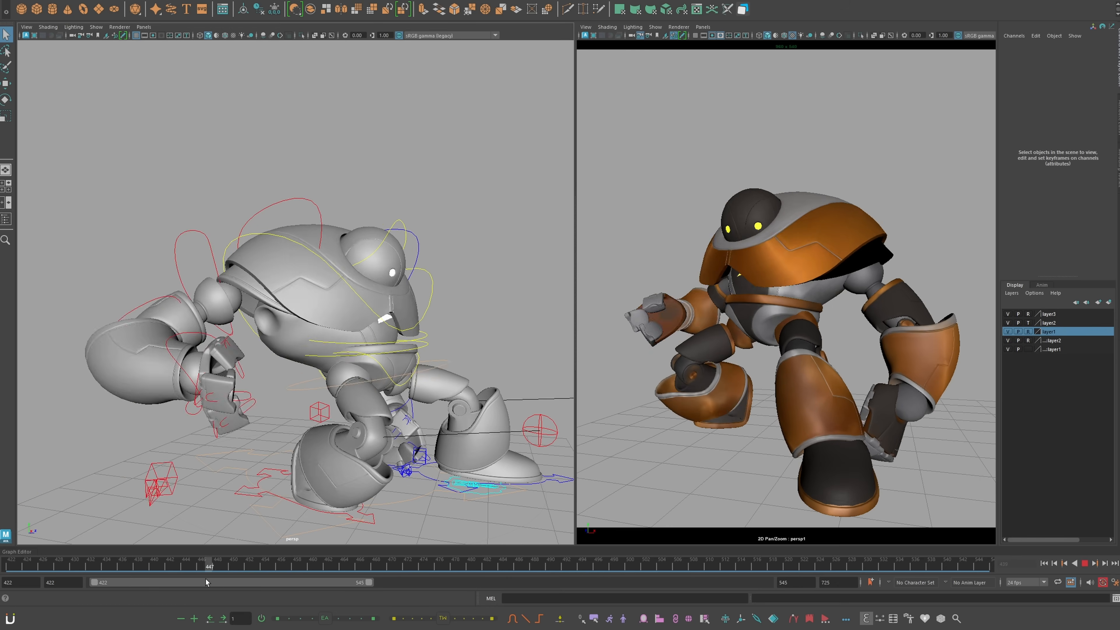
{"action": "left_click_drag", "start_coordinate": [207, 566], "coordinate": [178, 566]}
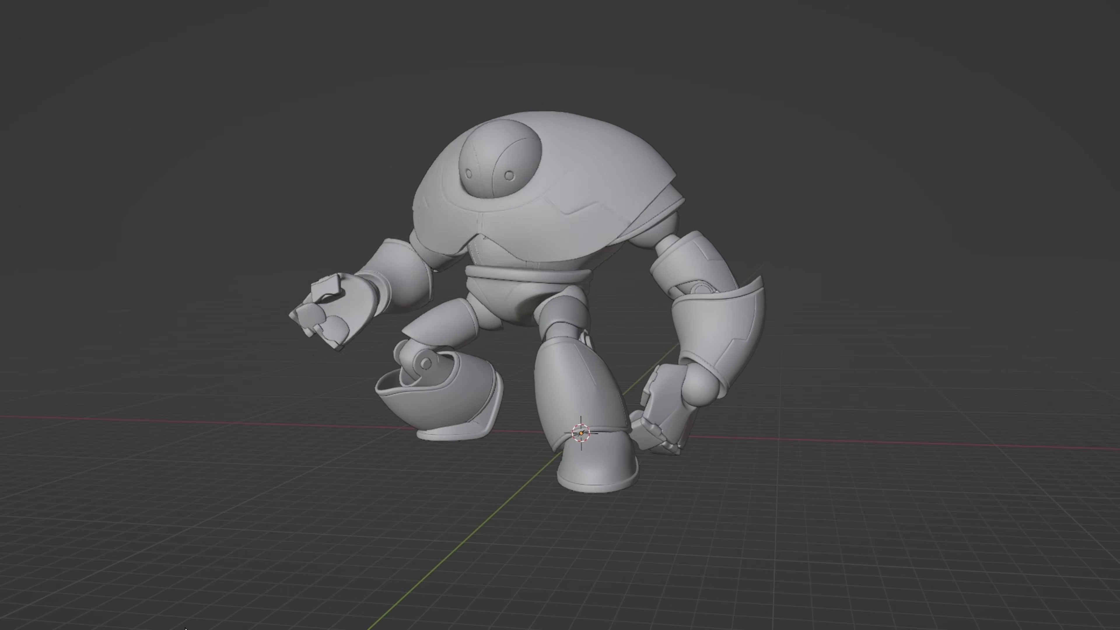
Orbit the viewport to inspect the imported Big Rig animation
{"action": "left_click_drag", "start_coordinate": [572, 314], "coordinate": [543, 300]}
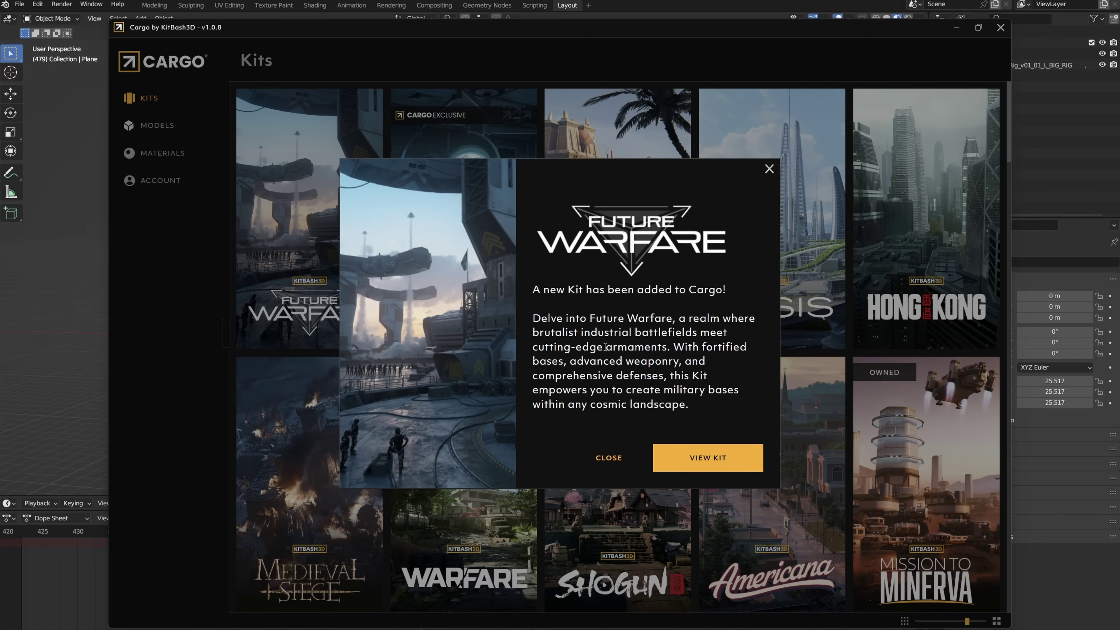
Close the Future Warfare new-kit popup in the Cargo library
{"action": "left_click", "coordinate": [708, 457]}
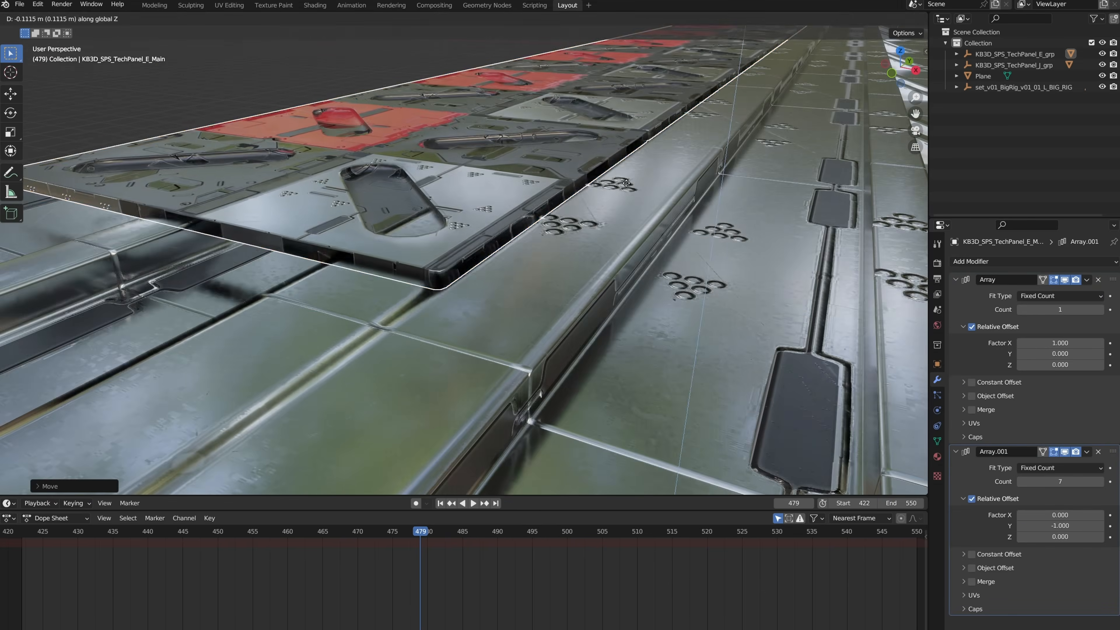
Lower the tech panel slightly and raise the chestLight Emission Strength to 326.6
{"action": "left_click", "coordinate": [314, 5]}
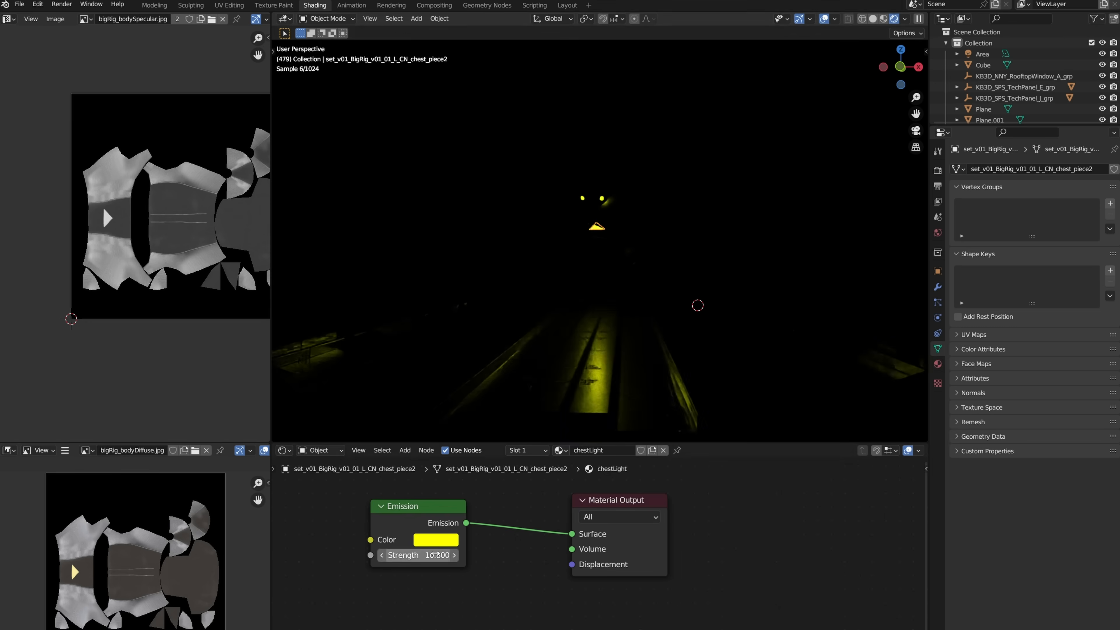
{"action": "left_click_drag", "start_coordinate": [417, 555], "coordinate": [454, 554]}
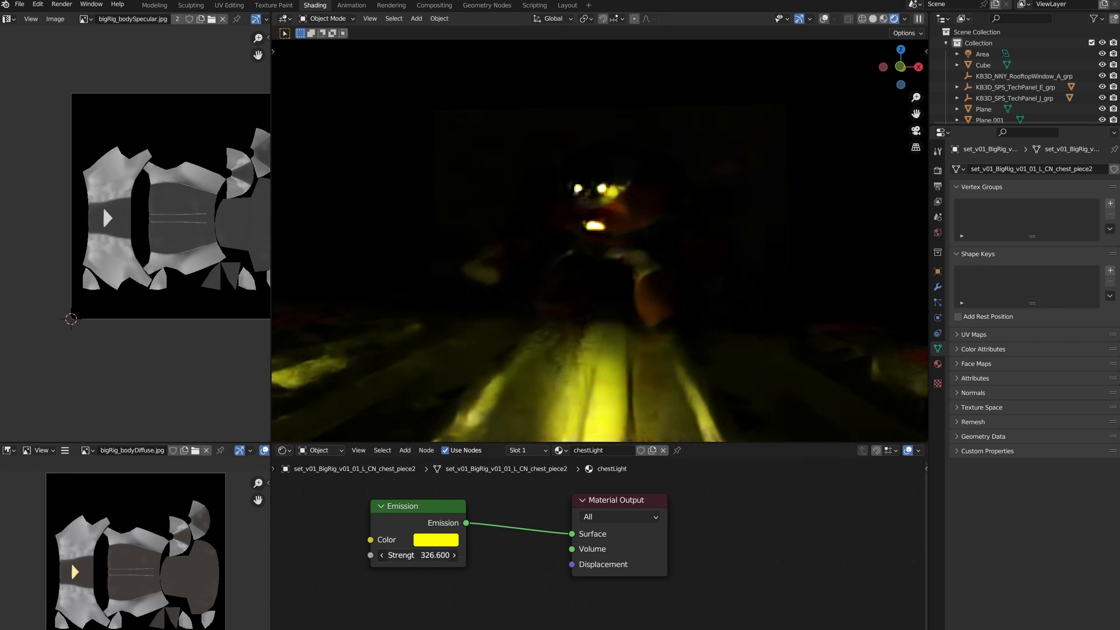
Give the Area light above the robot a lavender-tinted colour
{"action": "left_click", "coordinate": [982, 53]}
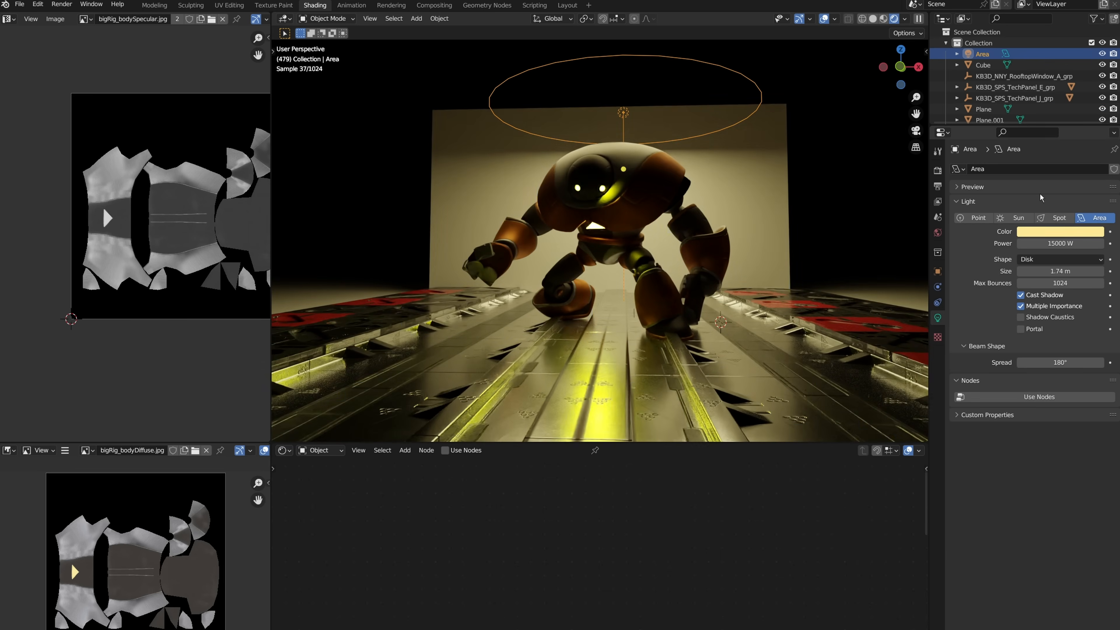
{"action": "left_click", "coordinate": [1059, 232]}
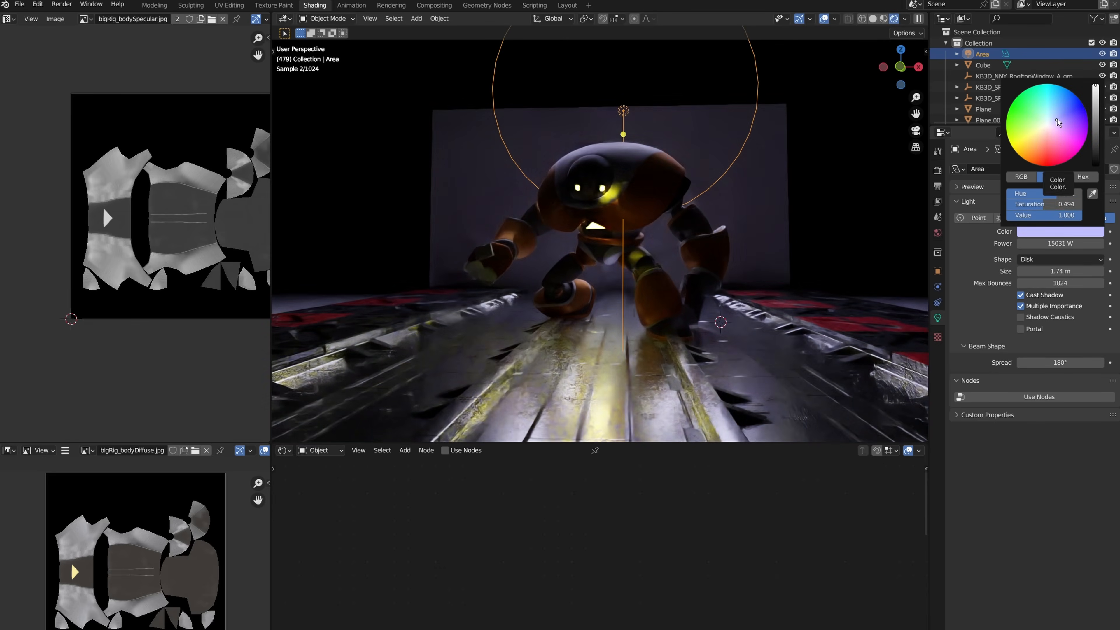